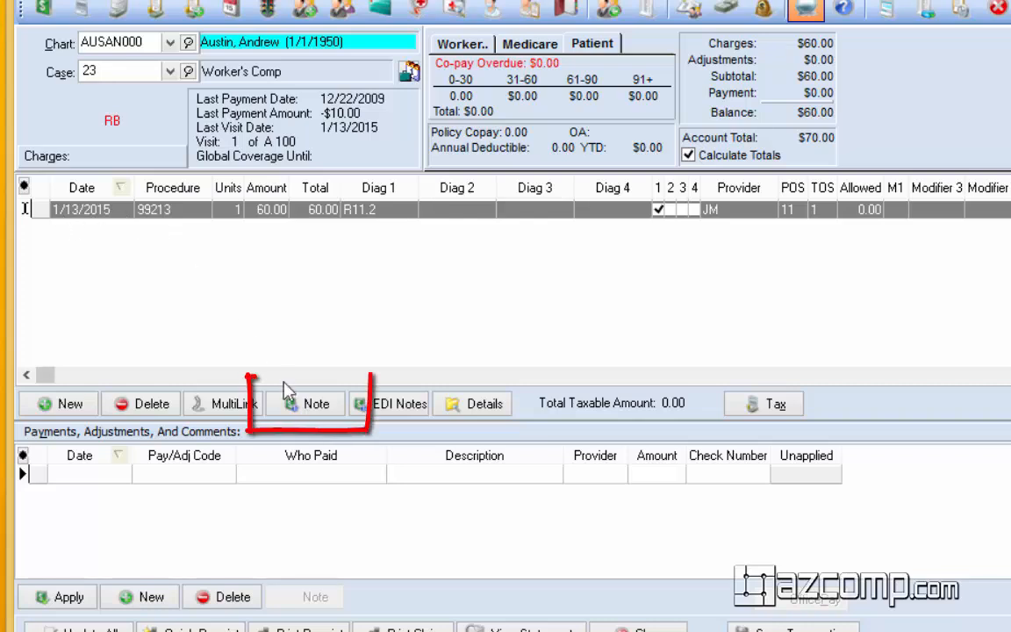
# Open the 99213 charge's Transaction Documentation and view its note type list.
pyautogui.click(307, 403)
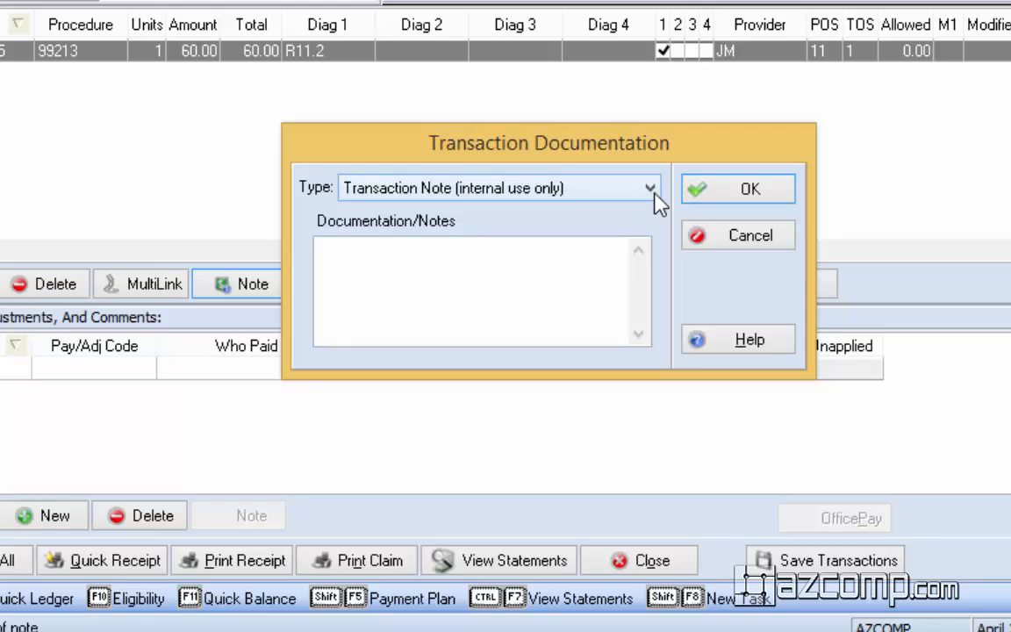
pyautogui.click(649, 187)
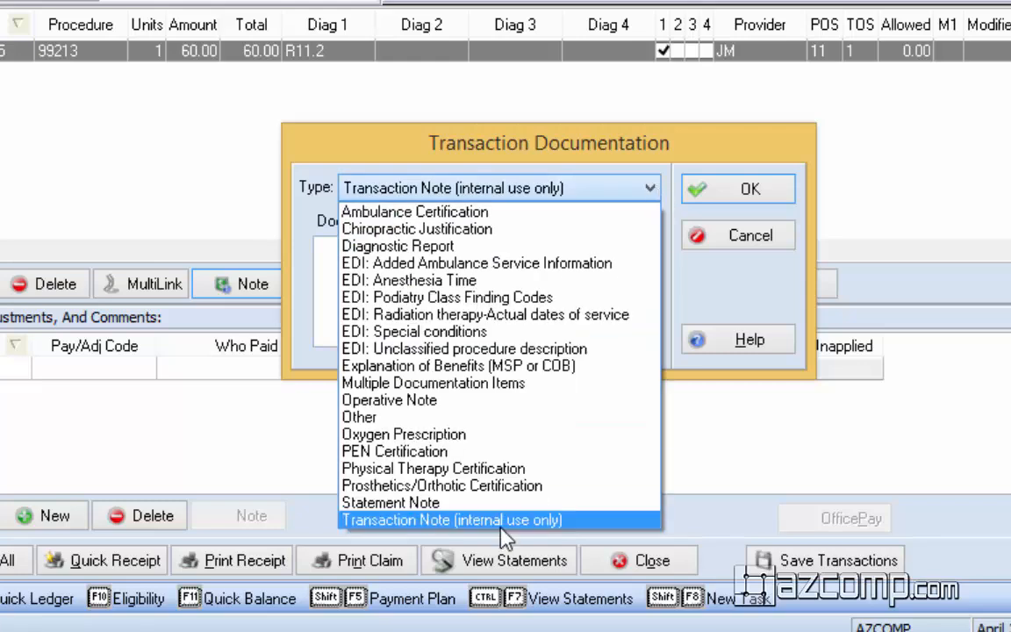
pyautogui.moveTo(412, 520)
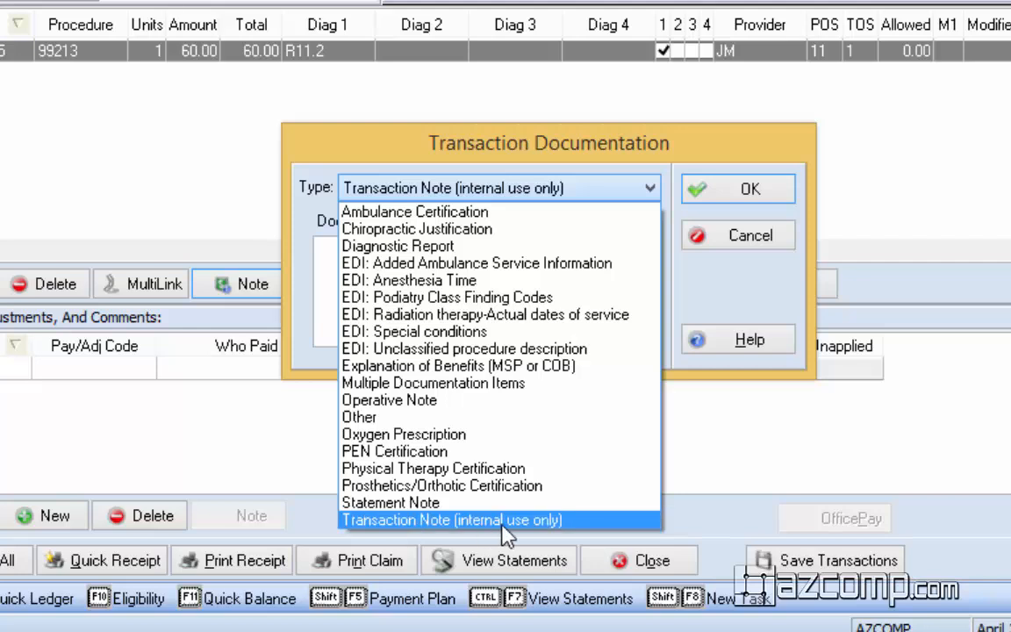
# Start an internal note dated 04/28/2015: 'talked with Bill at Work Comp'.
pyautogui.click(452, 520)
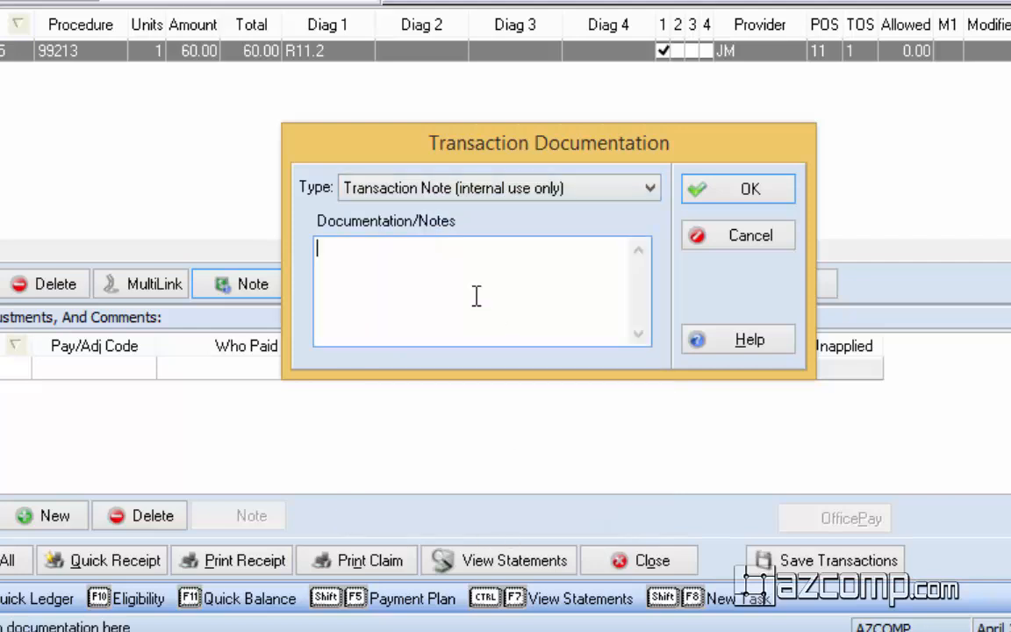
pyautogui.moveTo(477, 295)
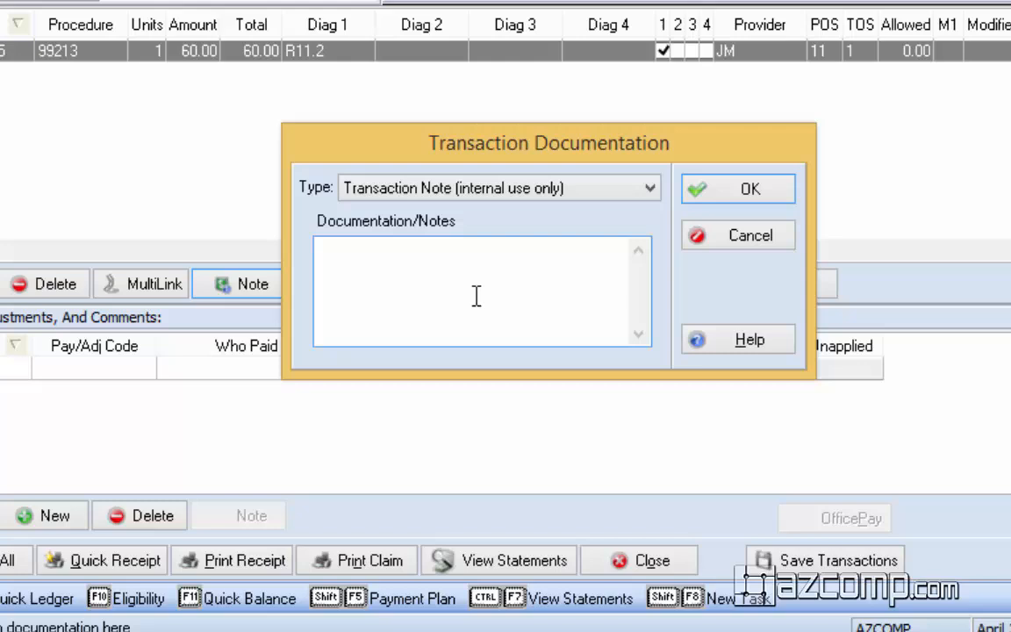
pyautogui.write('04/')
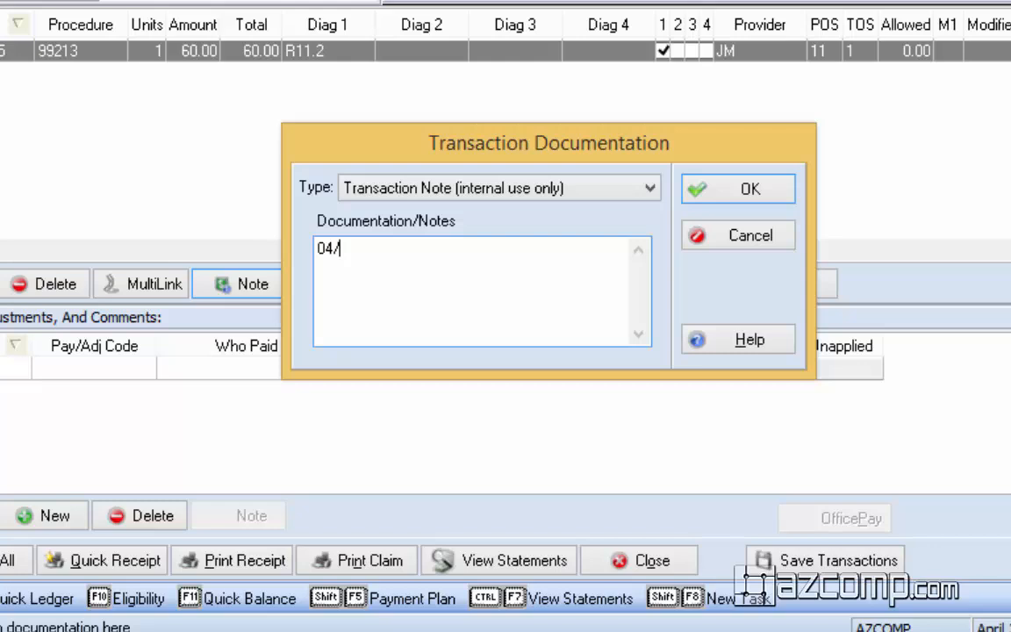
pyautogui.write('28/')
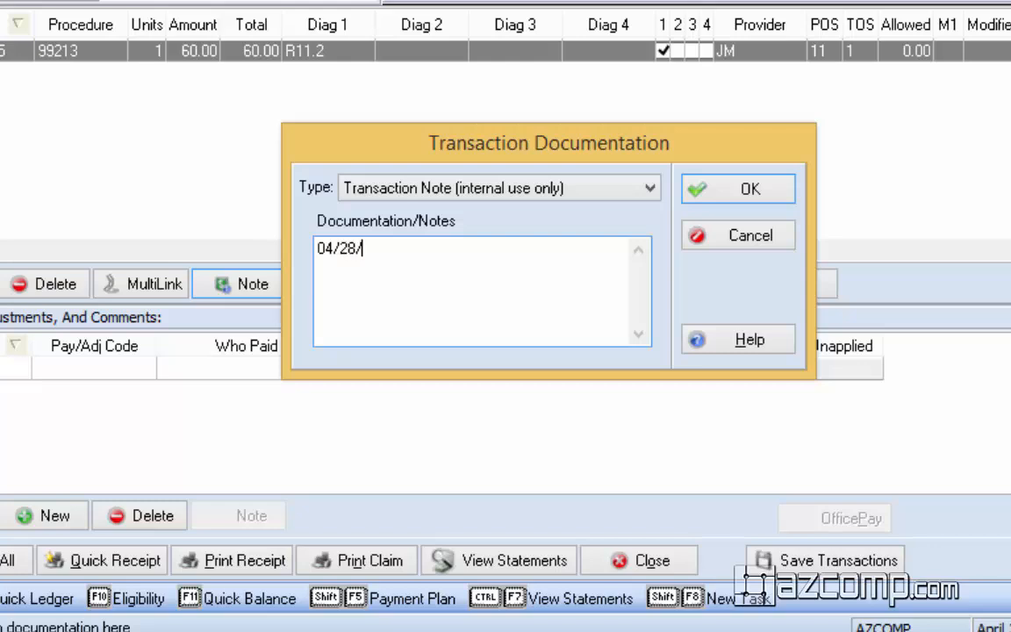
pyautogui.write('2015')
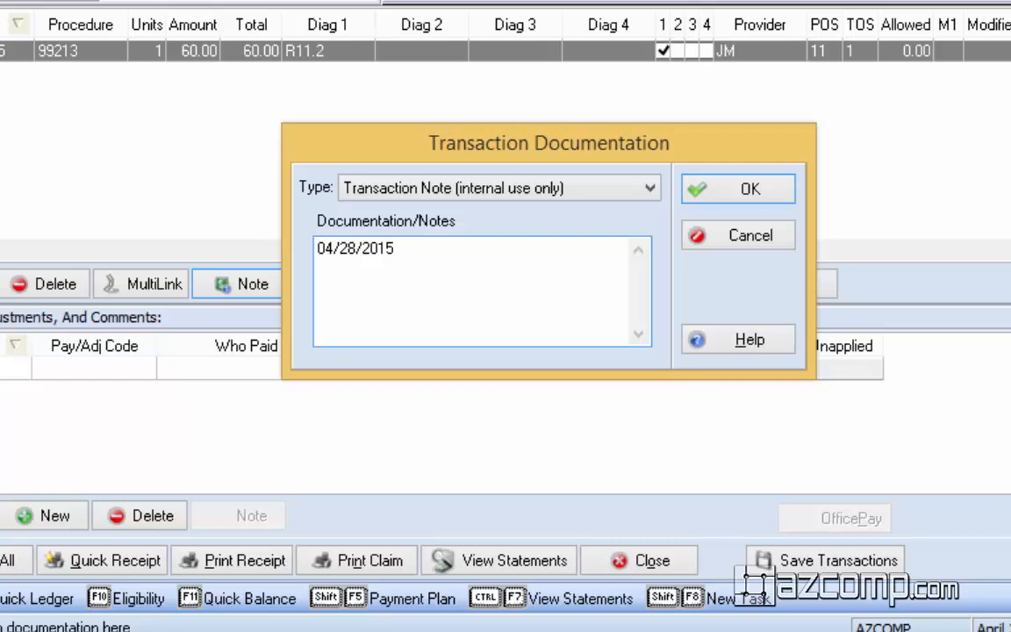
pyautogui.write('talked wi')
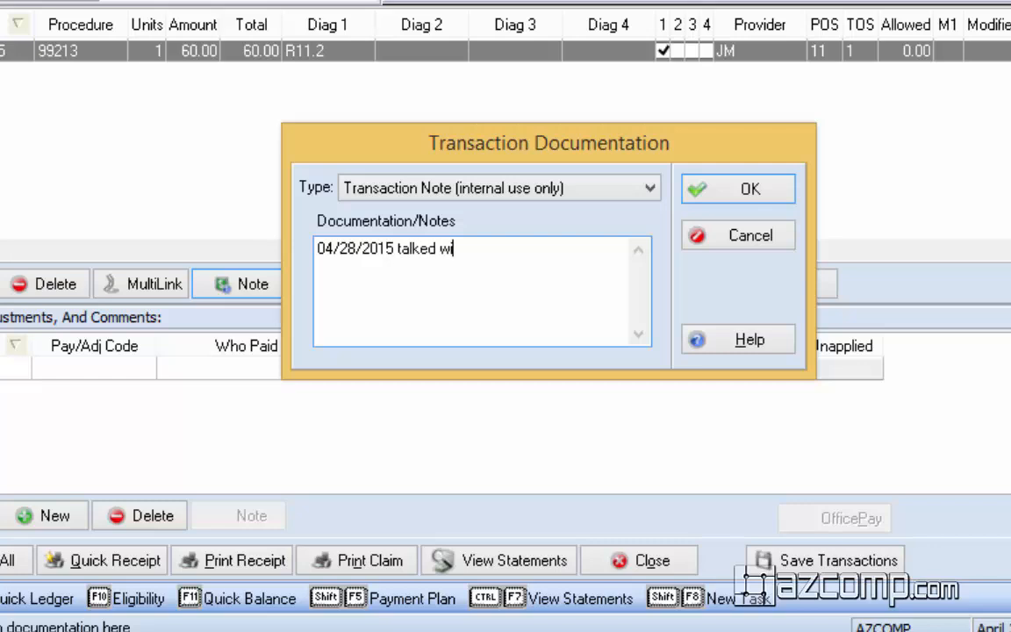
pyautogui.write('th Bill')
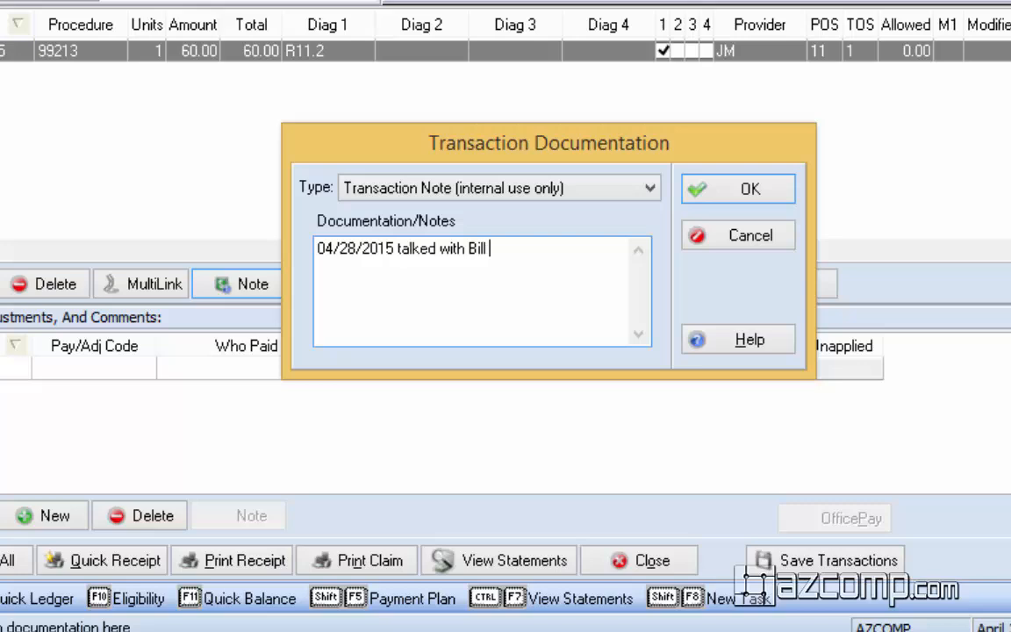
pyautogui.write('at Wor')
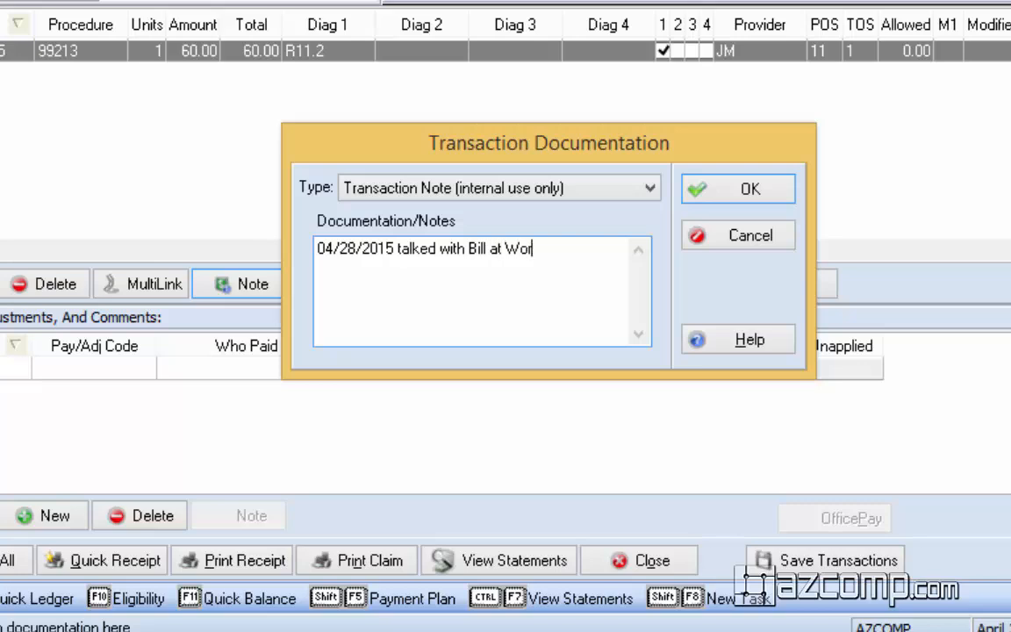
pyautogui.write('k Comp -')
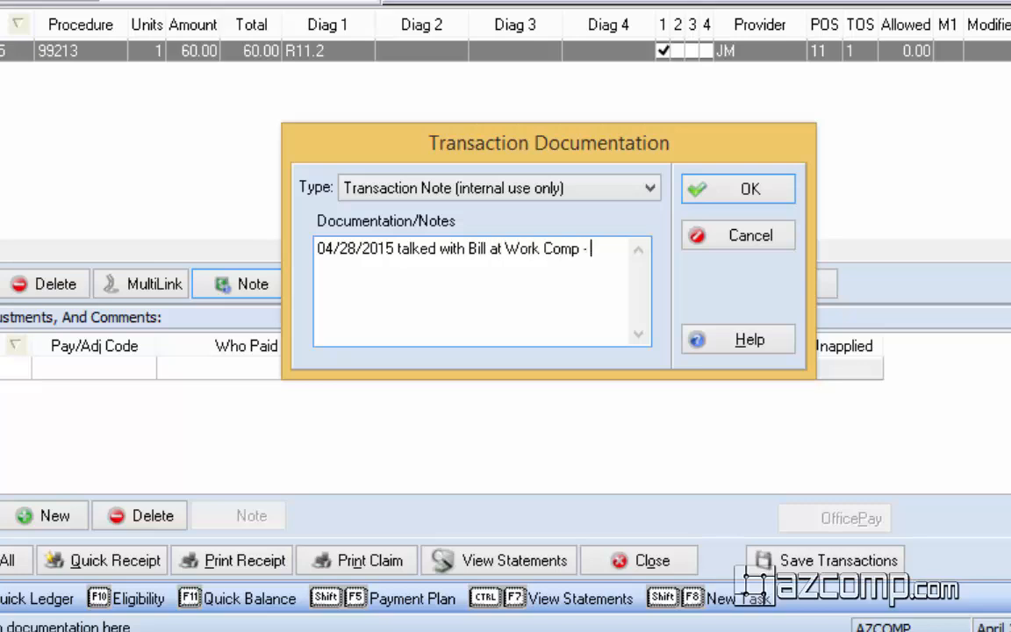
# Finish the note with 'claim still in process' and save it.
pyautogui.write('claim stim')
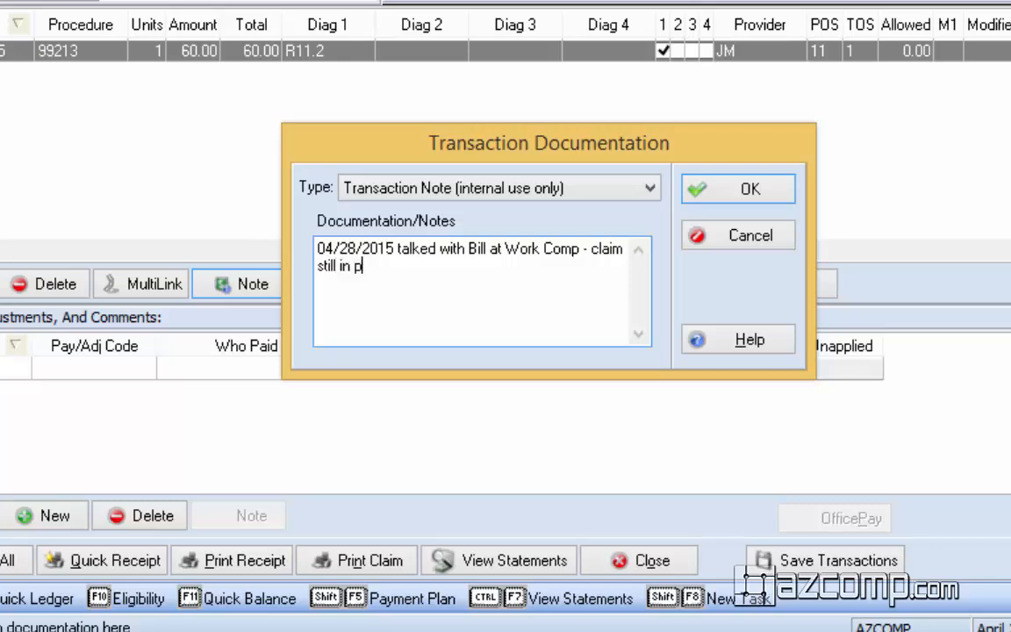
pyautogui.write('rocess')
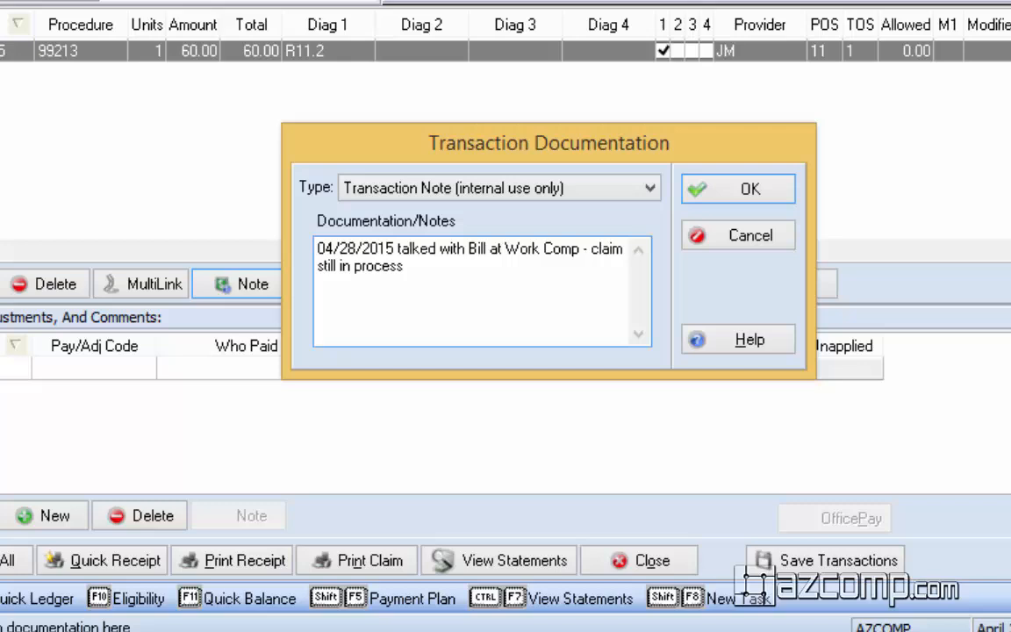
pyautogui.click(737, 189)
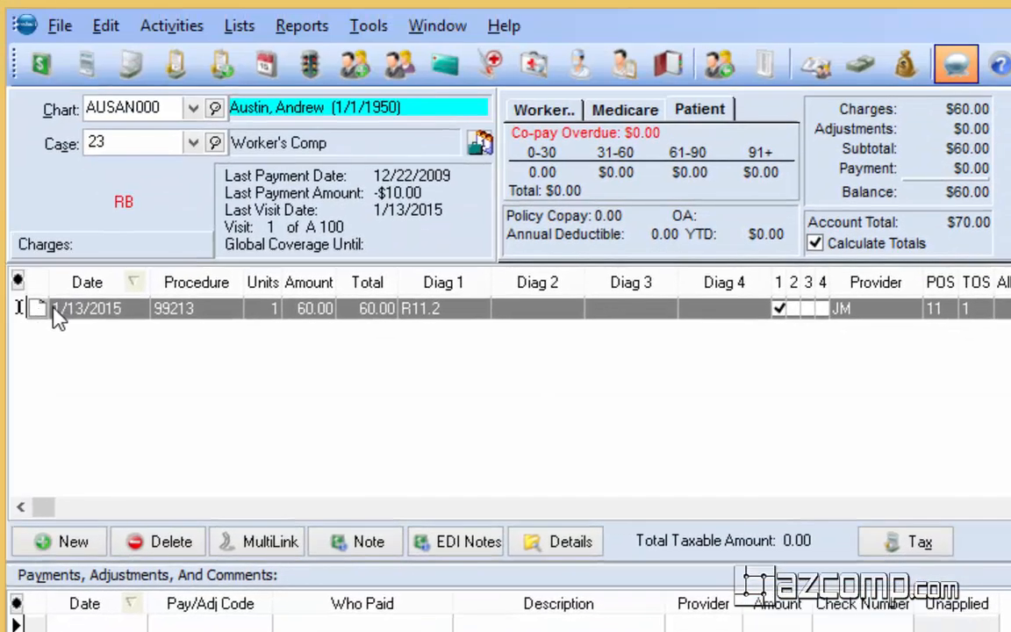
pyautogui.moveTo(339, 416)
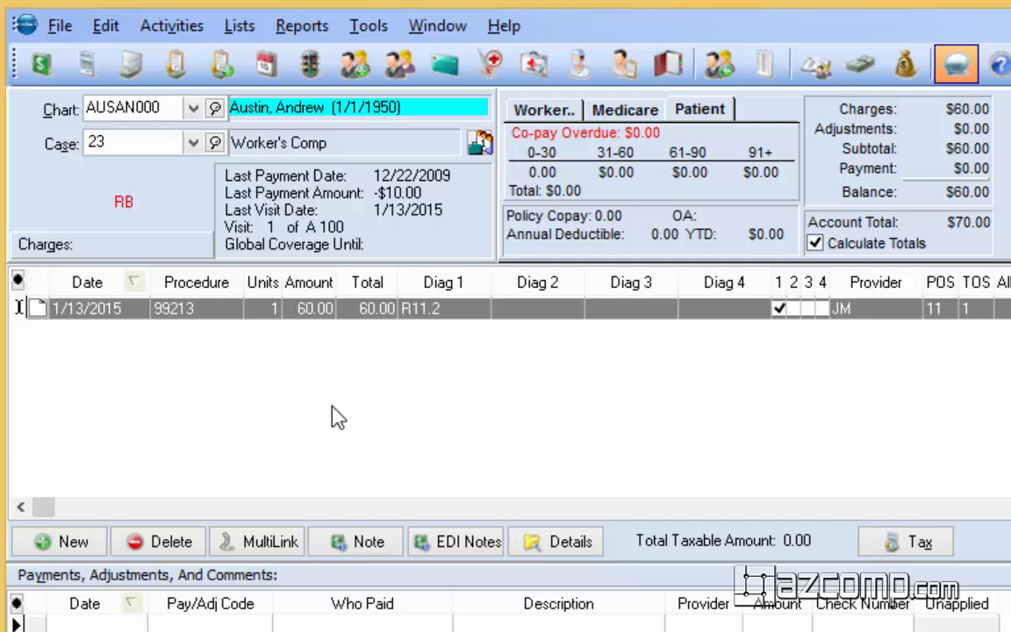
pyautogui.moveTo(22, 316)
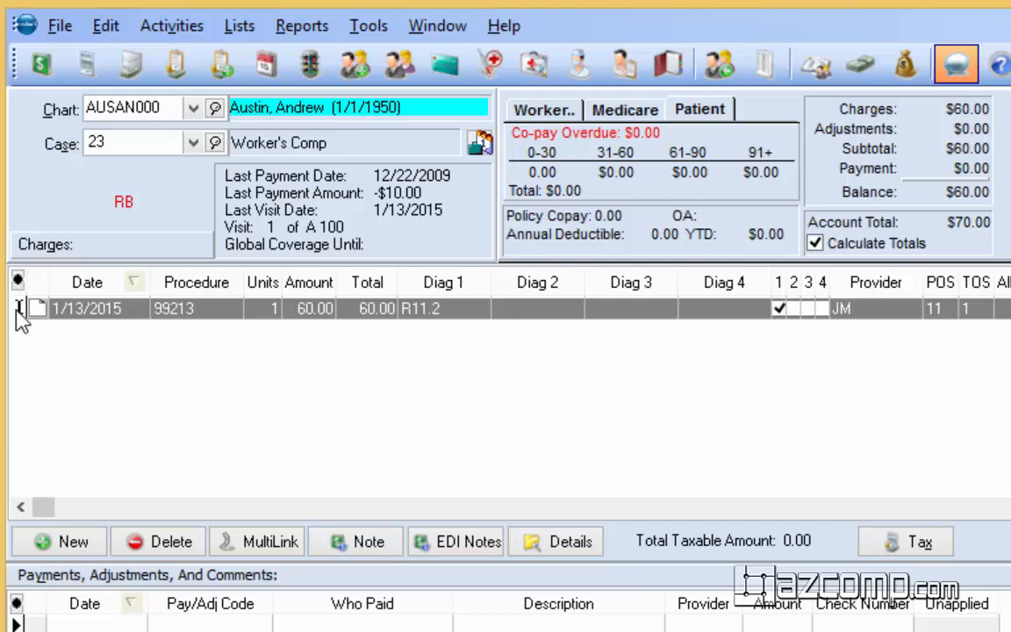
# Reopen the charge's Work Comp note, clear its text, and confirm with OK.
pyautogui.click(367, 541)
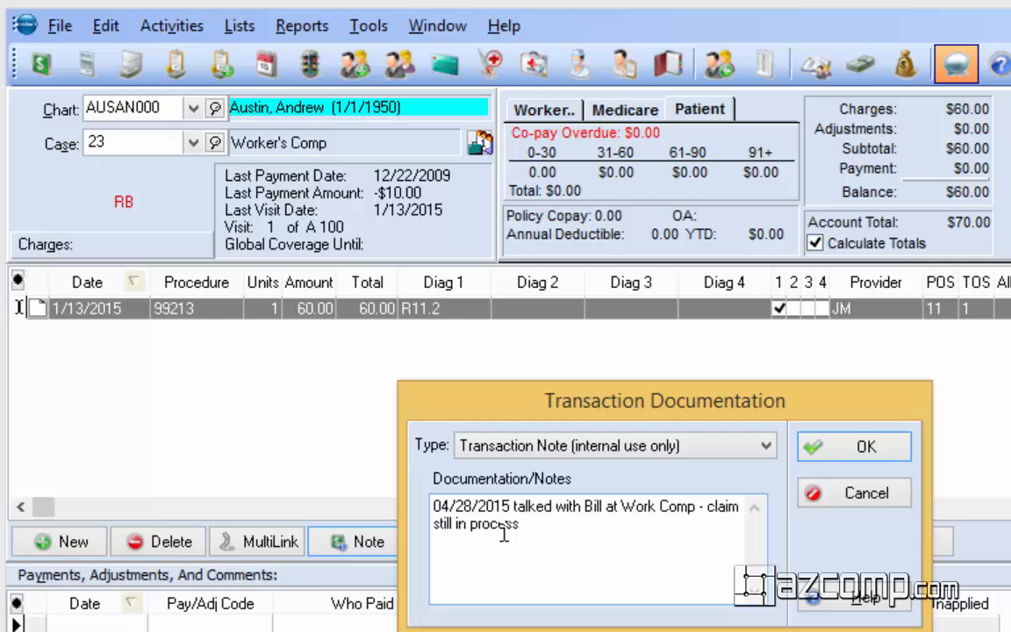
pyautogui.moveTo(547, 557)
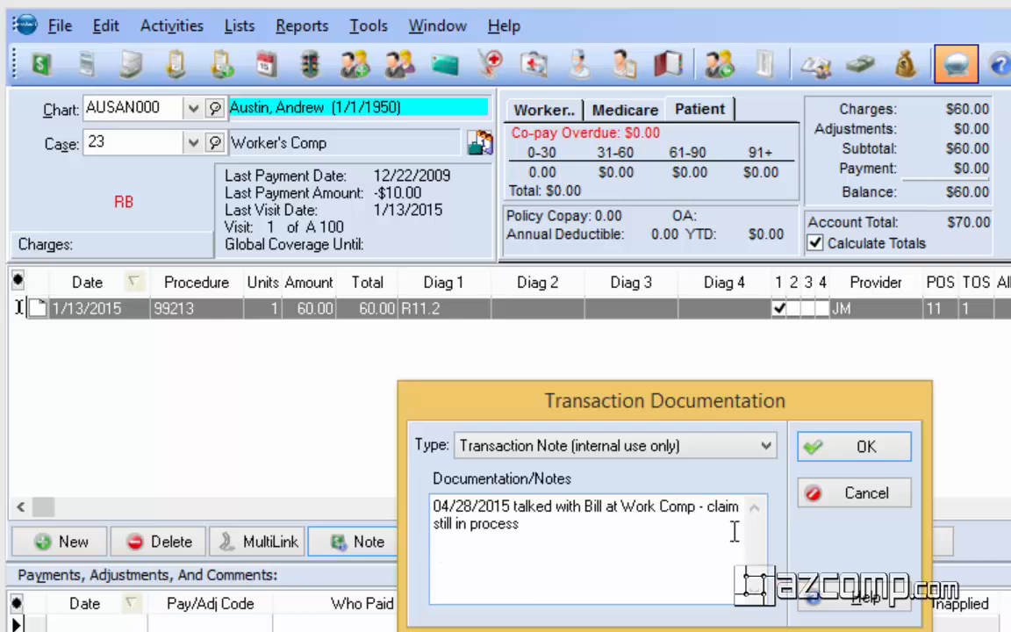
pyautogui.tripleClick(584, 514)
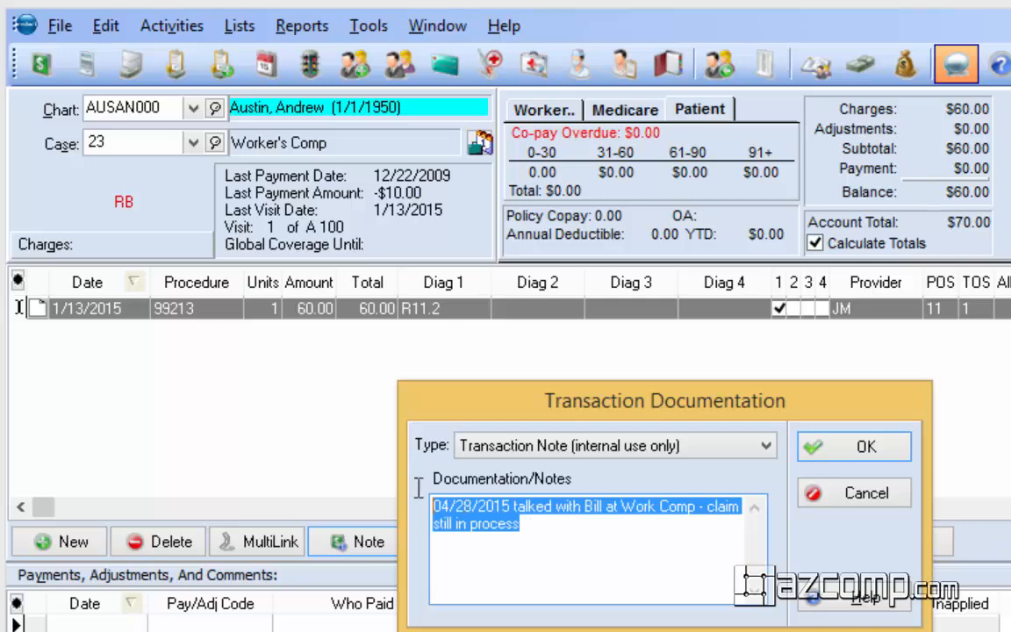
pyautogui.click(853, 447)
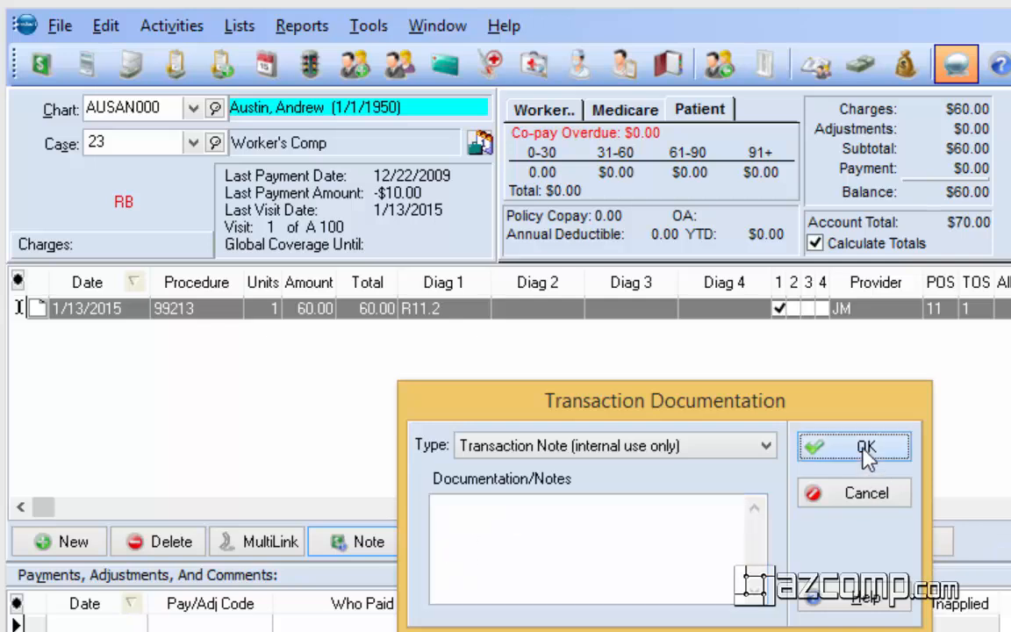
pyautogui.click(865, 448)
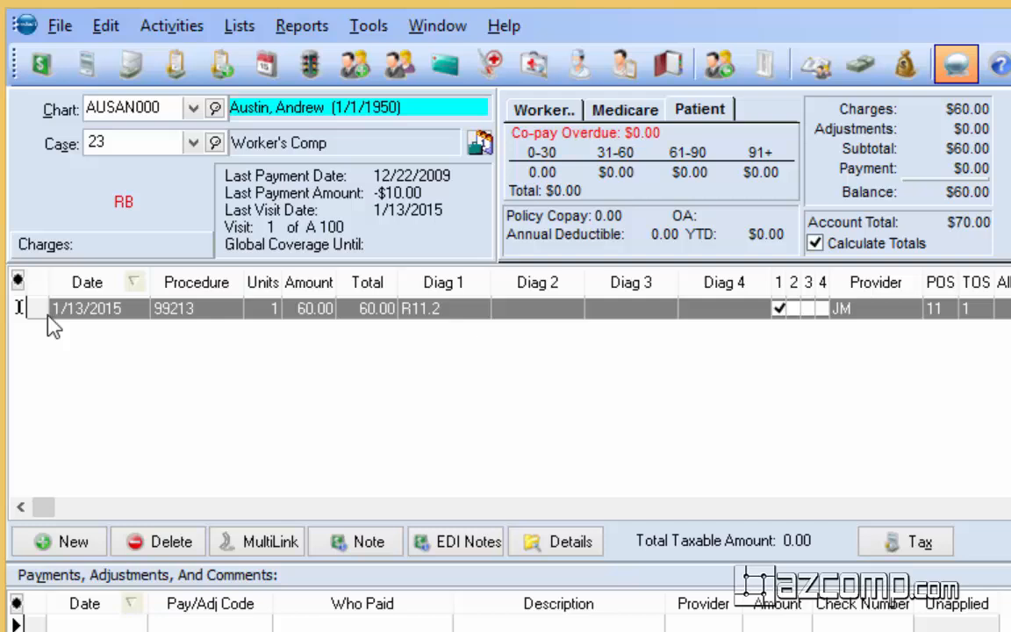
pyautogui.moveTo(492, 484)
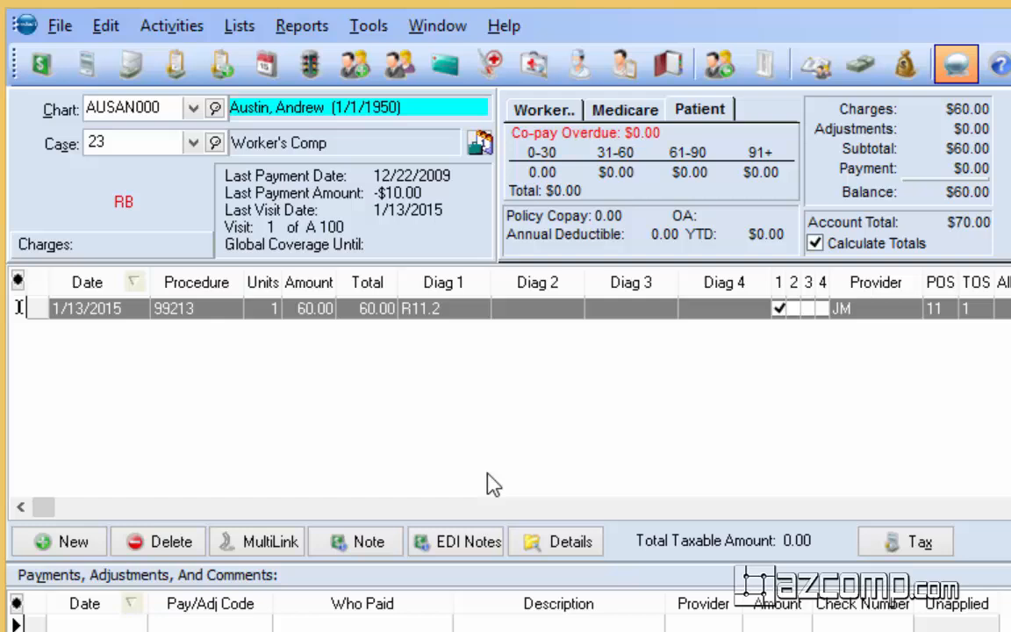
pyautogui.moveTo(281, 276)
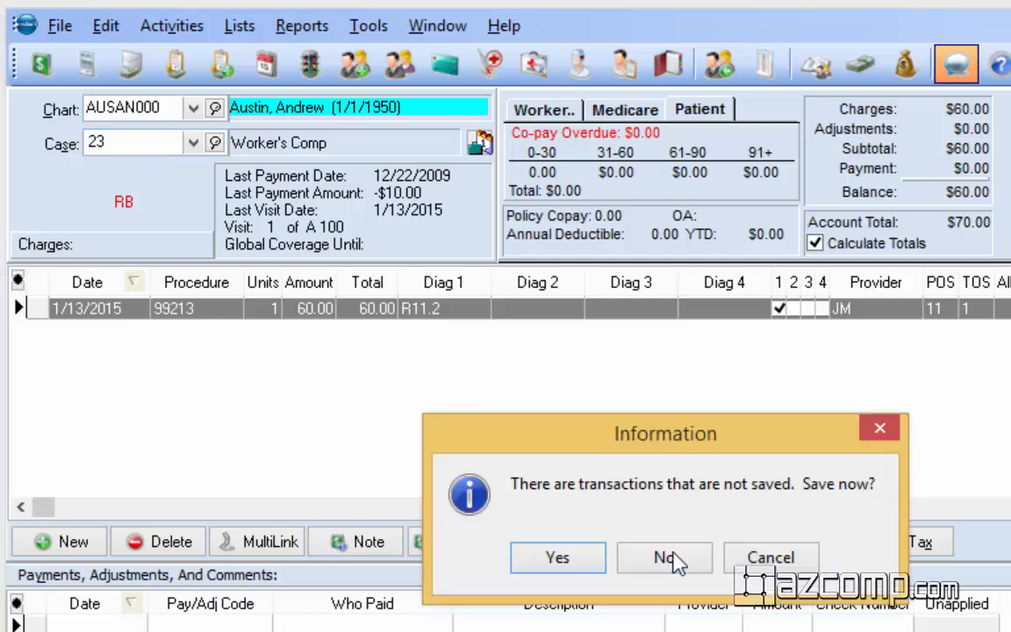
# Decline saving pending transactions and open case 23 with Edit Case.
pyautogui.click(663, 558)
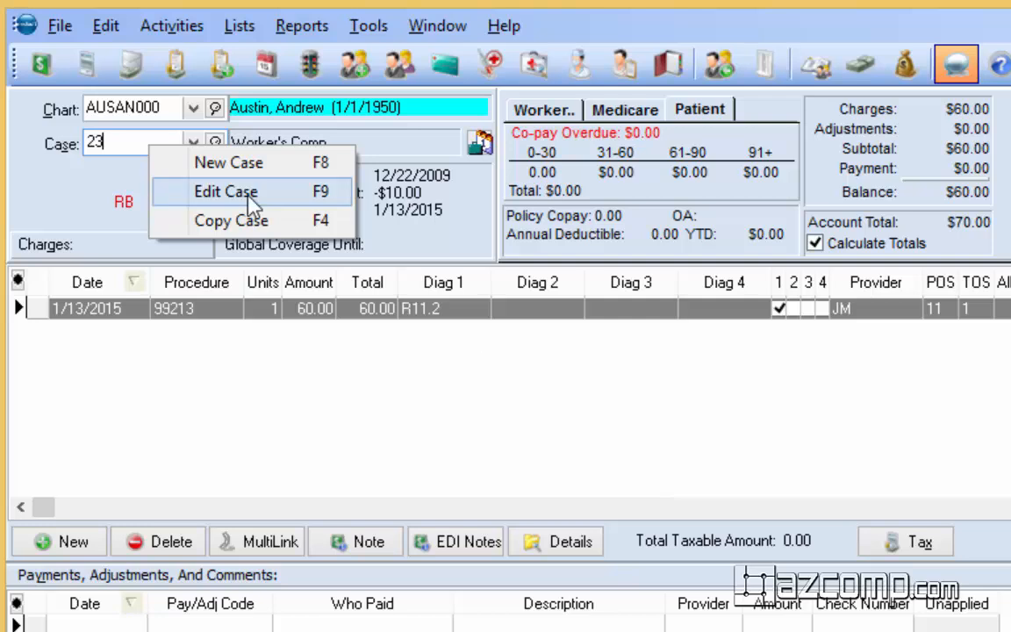
pyautogui.click(226, 191)
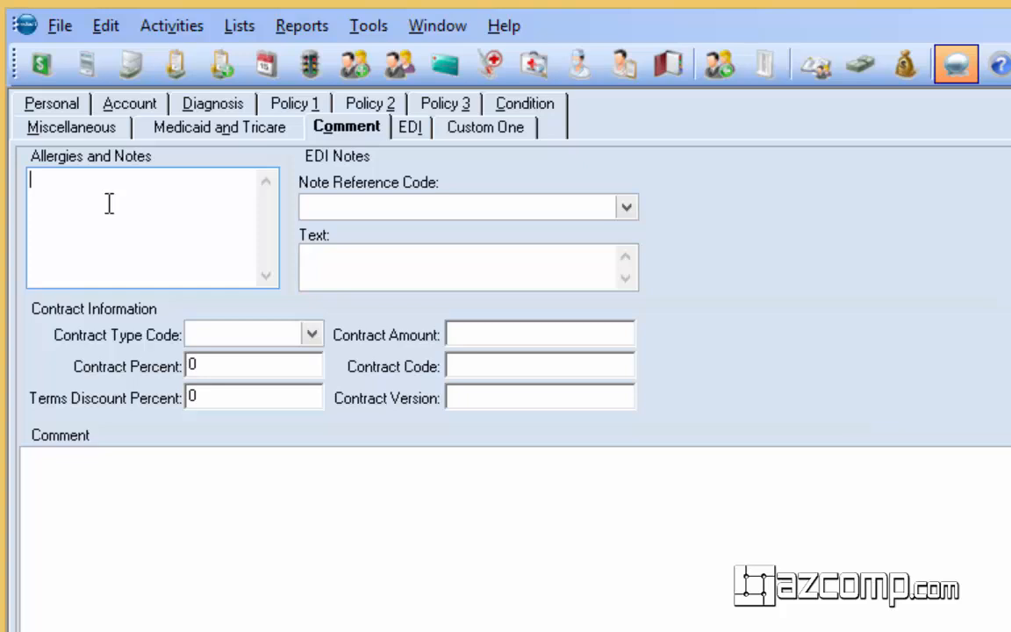
# Save 'Patient must pay $25.00 copay before being seen' in case 23's Allergies and Notes.
pyautogui.write('Pat')
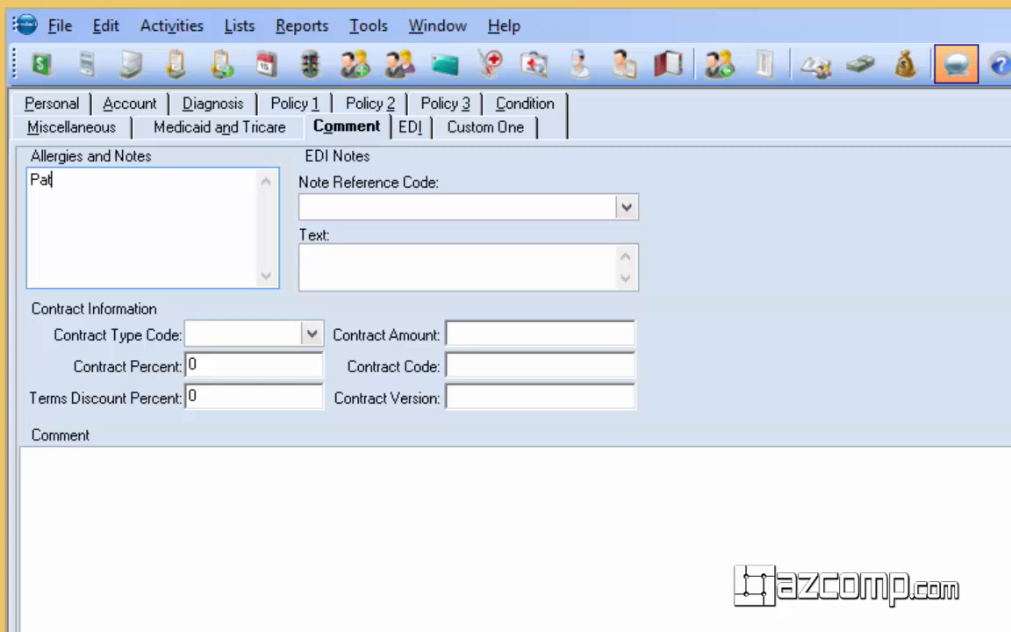
pyautogui.write('ient')
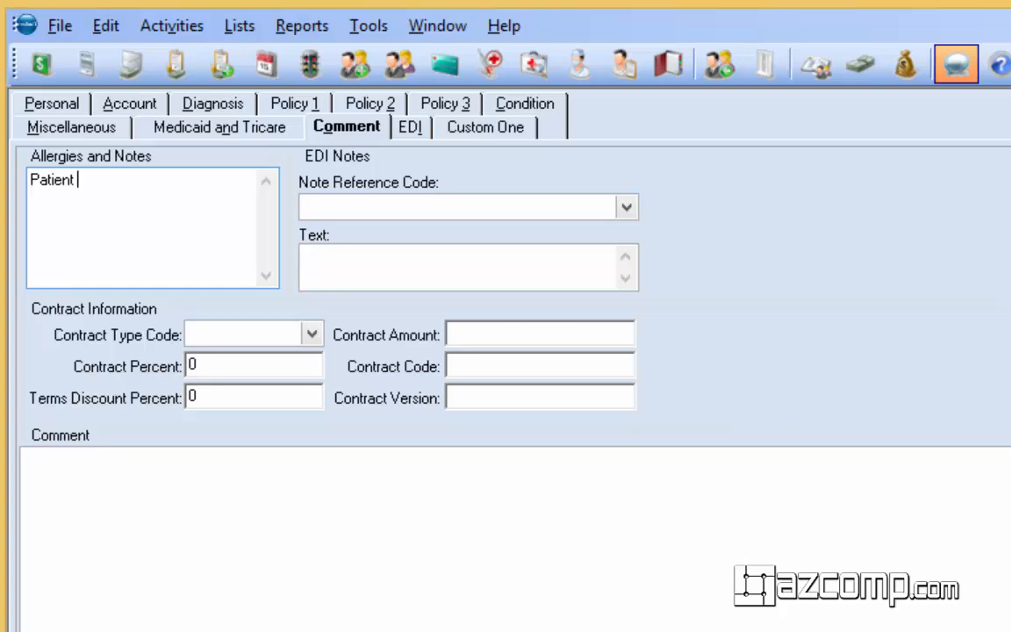
pyautogui.write('must pa')
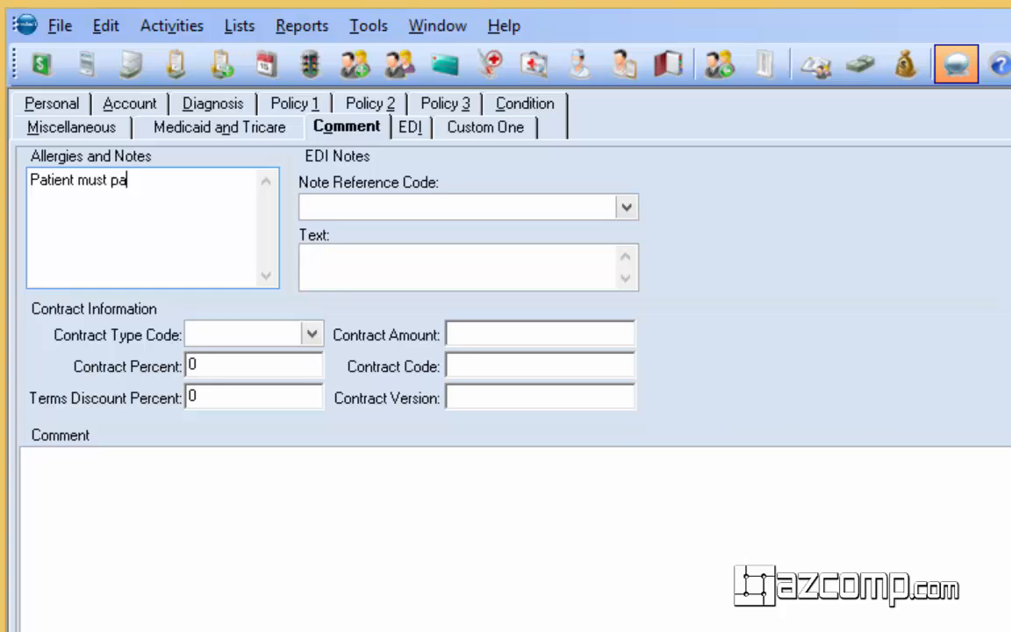
pyautogui.write('y $ 2')
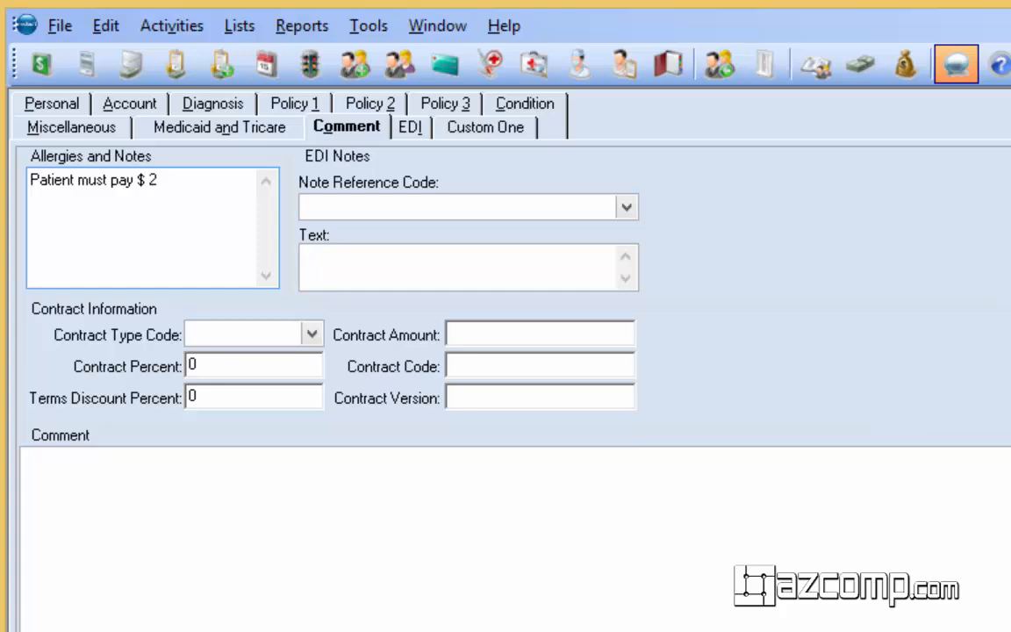
pyautogui.write('5.00 copay before be')
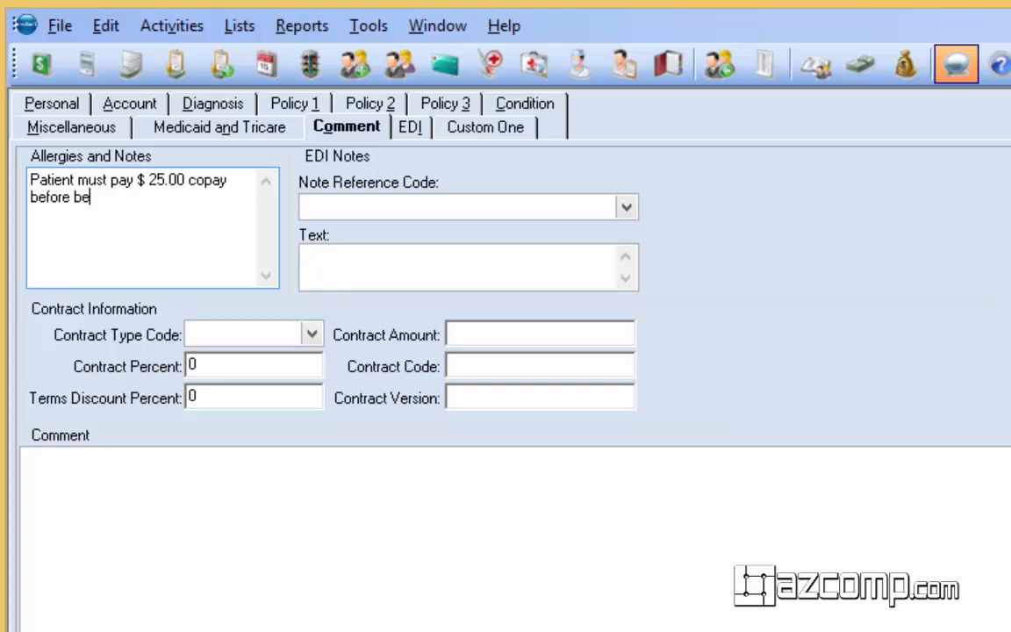
pyautogui.write('ing seen')
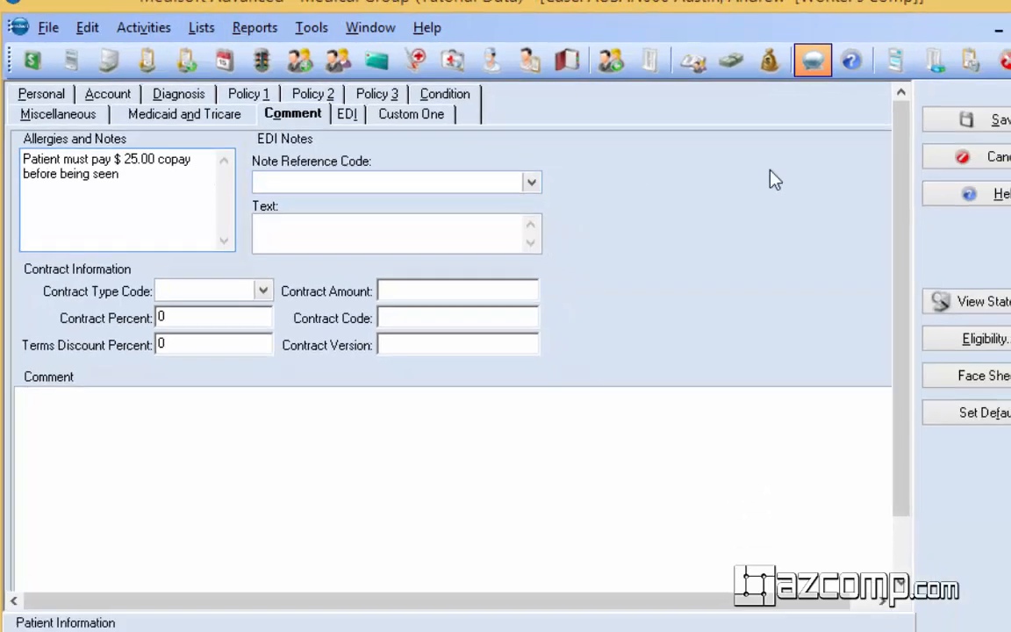
pyautogui.click(945, 115)
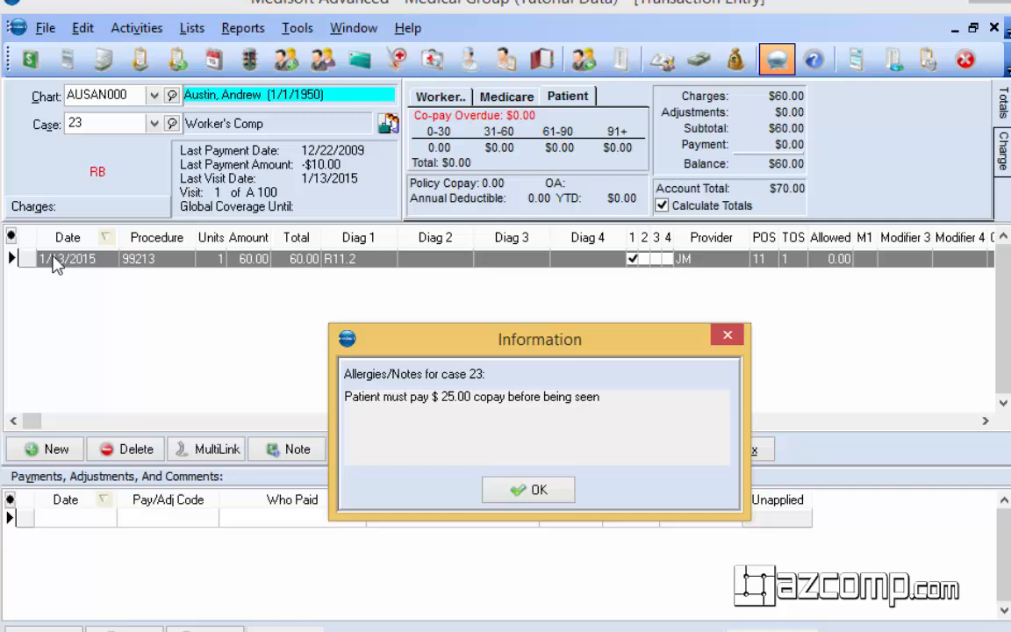
pyautogui.moveTo(429, 408)
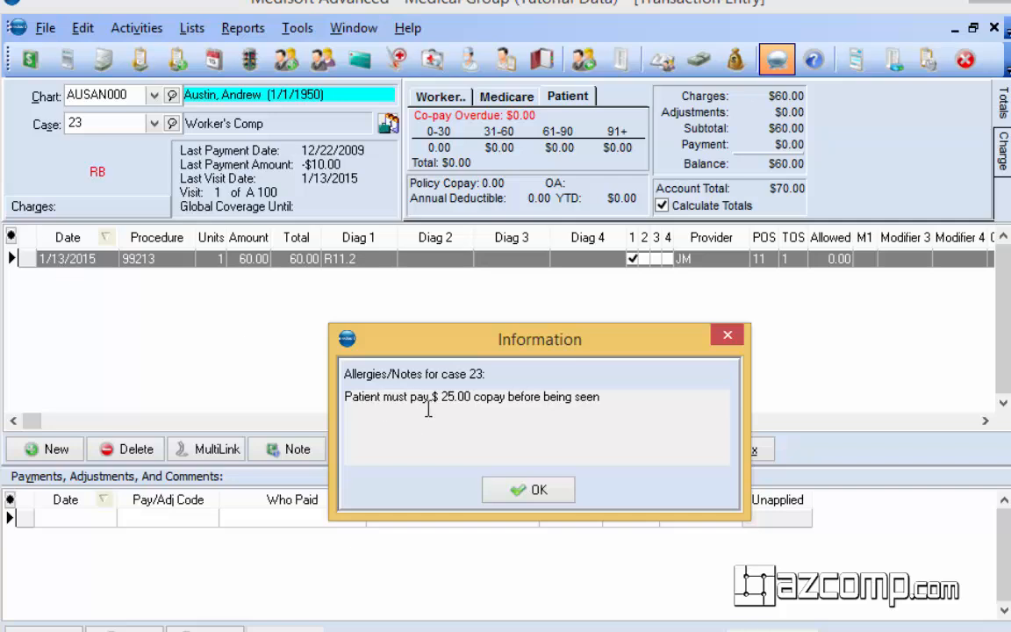
pyautogui.moveTo(555, 413)
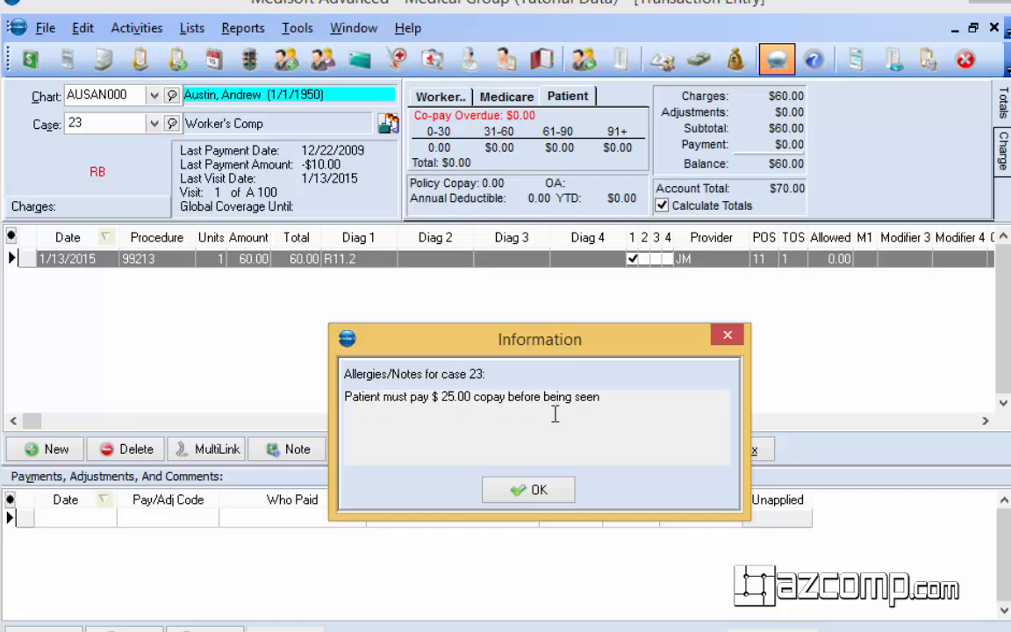
pyautogui.moveTo(698, 377)
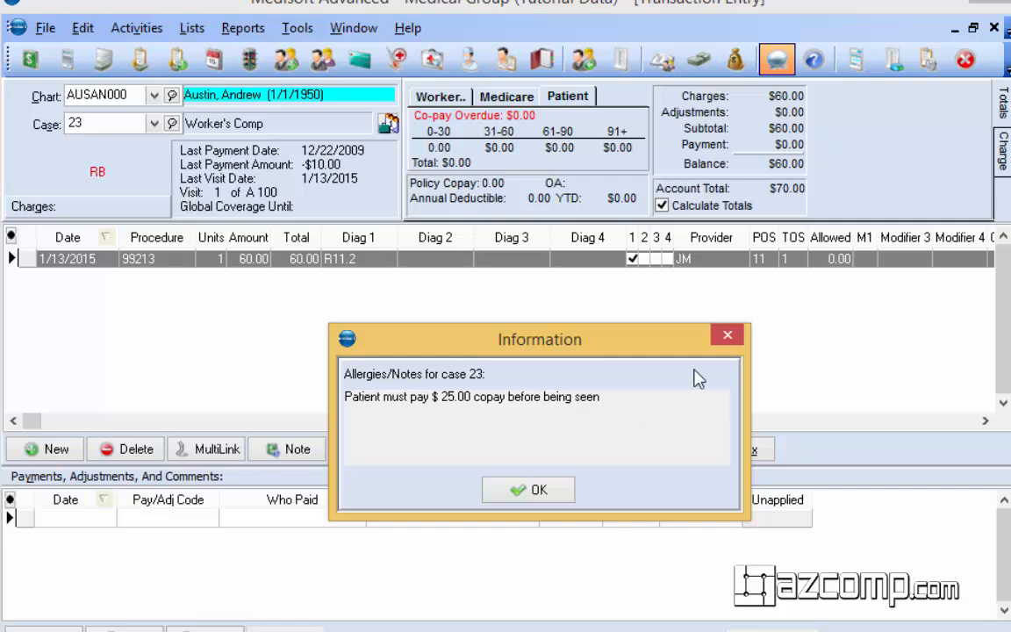
# Dismiss the $25.00 copay Allergies/Notes Information popup.
pyautogui.click(527, 489)
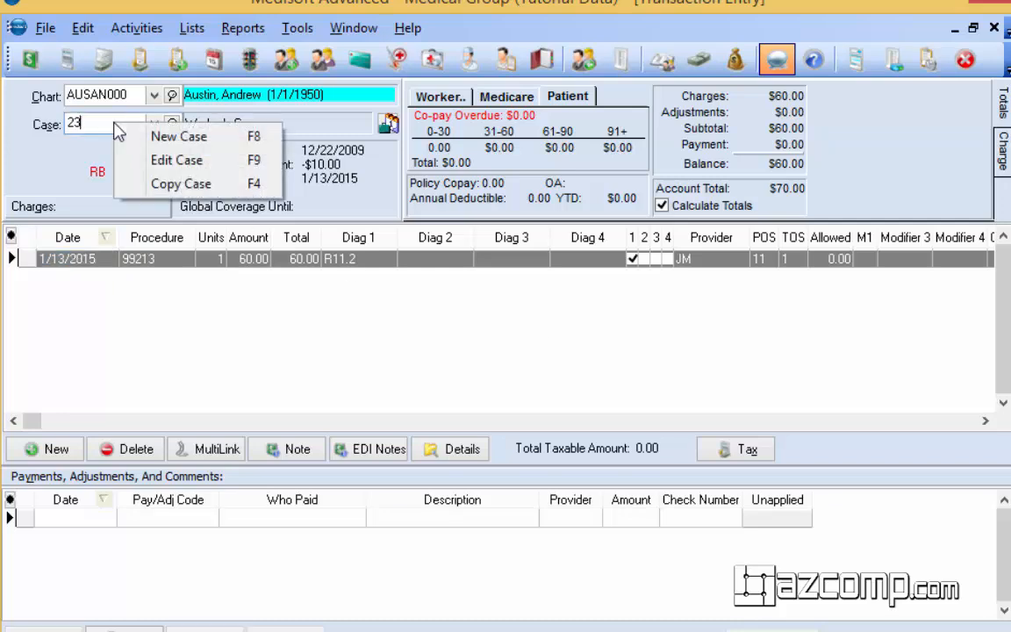
# Edit case 23 again and select its $25.00 copay note text.
pyautogui.click(179, 136)
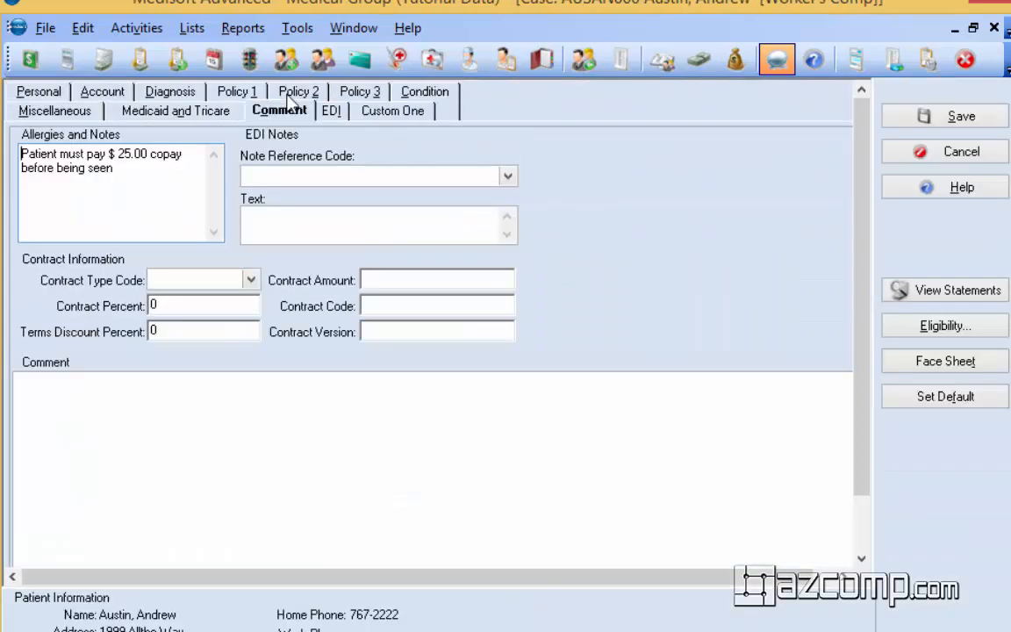
pyautogui.tripleClick(101, 160)
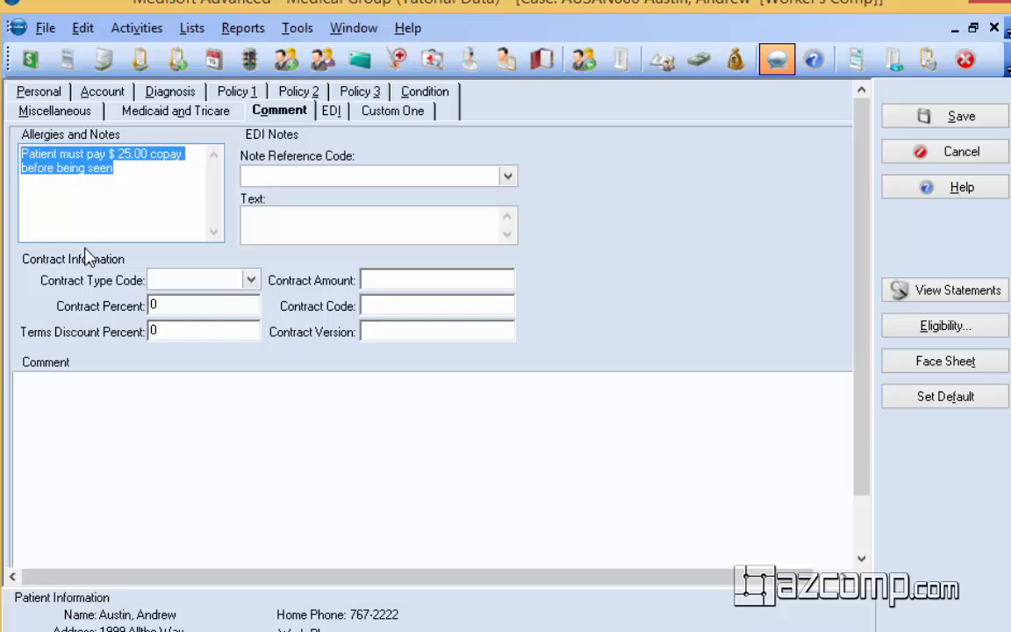